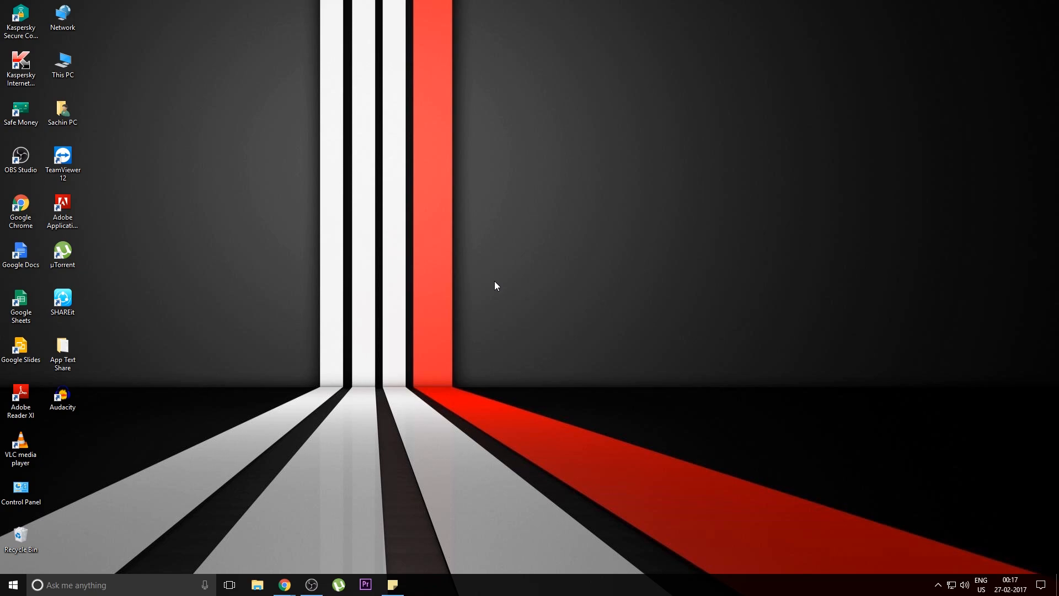
pyautogui.moveTo(179, 41)
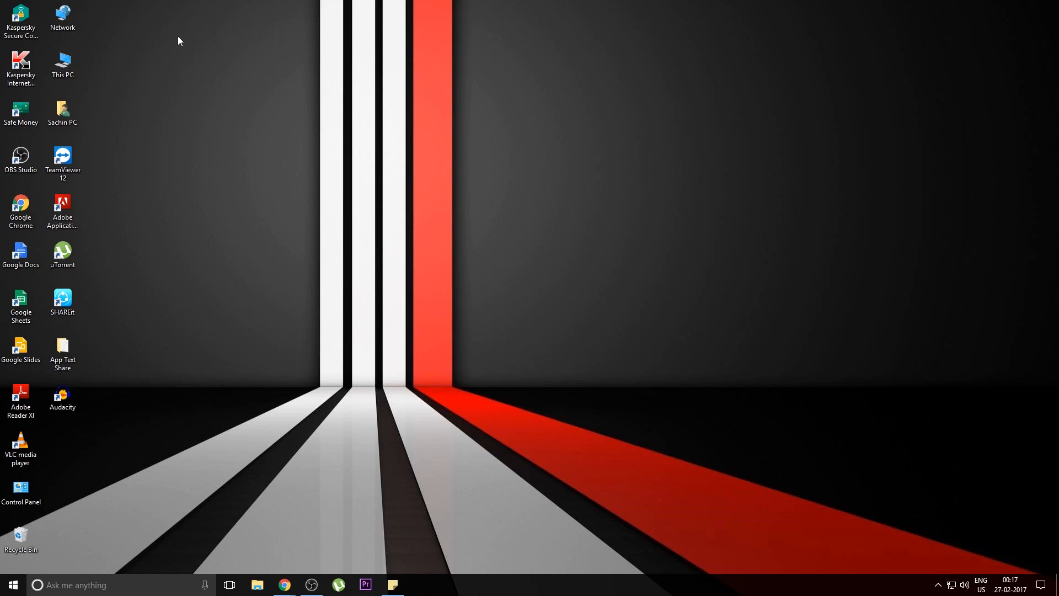
# Launch Computer Management from the This PC context menu via Manage.
pyautogui.rightClick(62, 64)
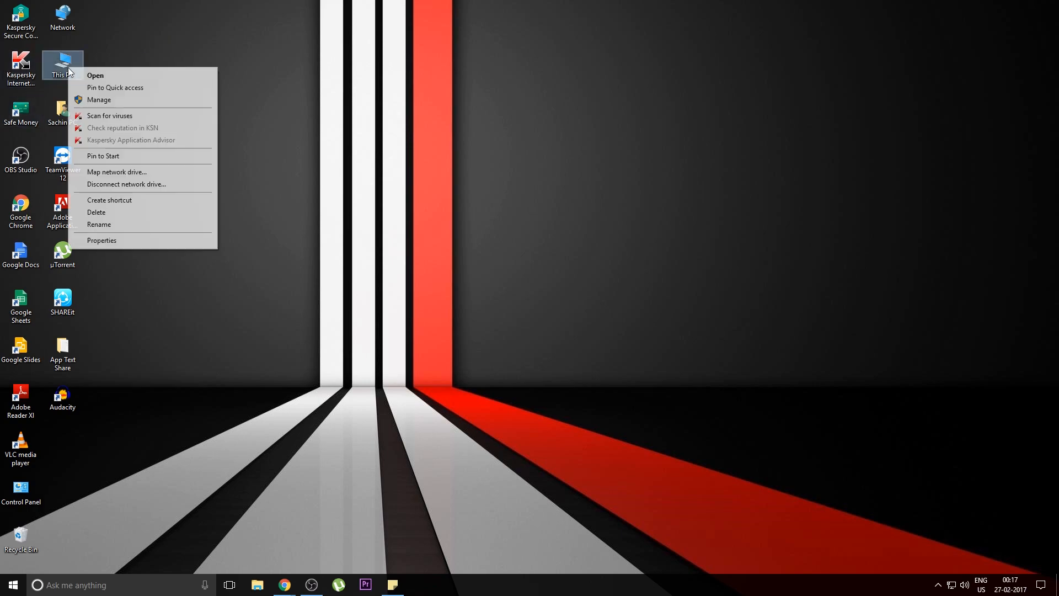
pyautogui.click(203, 144)
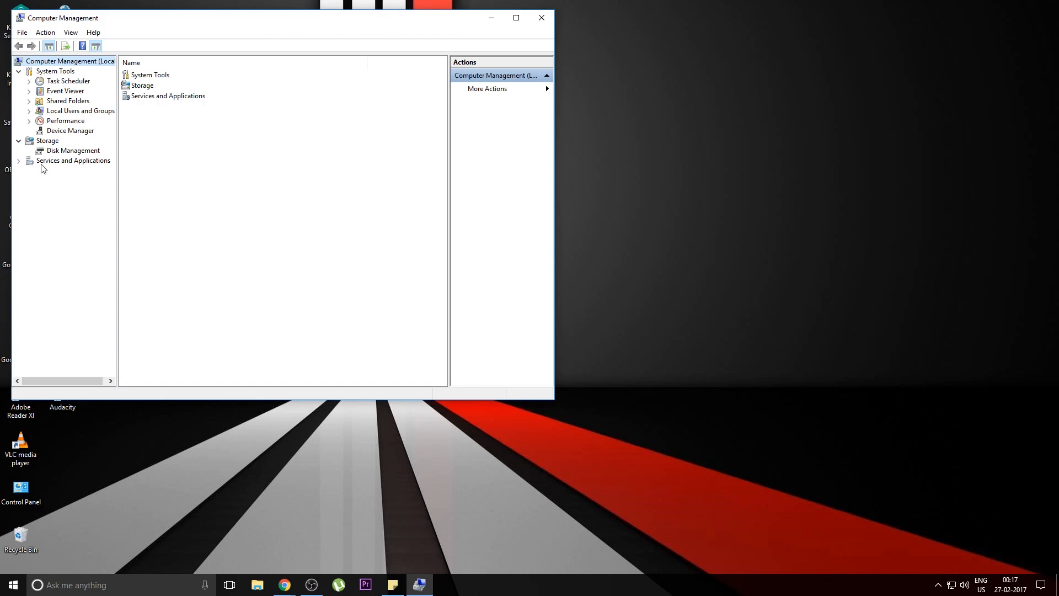
pyautogui.moveTo(93, 170)
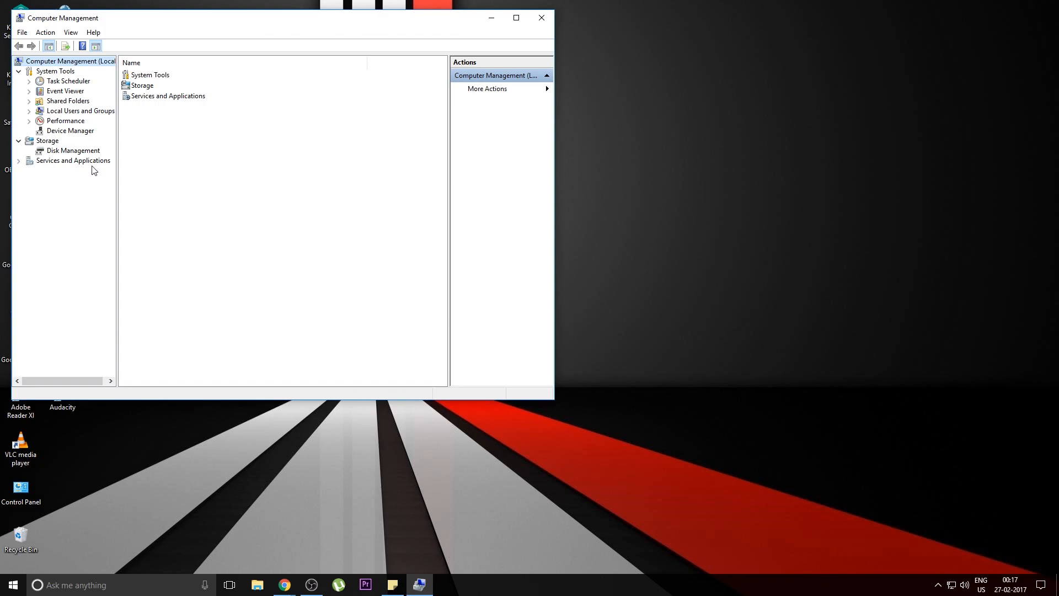
# Show the local Services list and scroll down to the Windows Update entry.
pyautogui.click(18, 160)
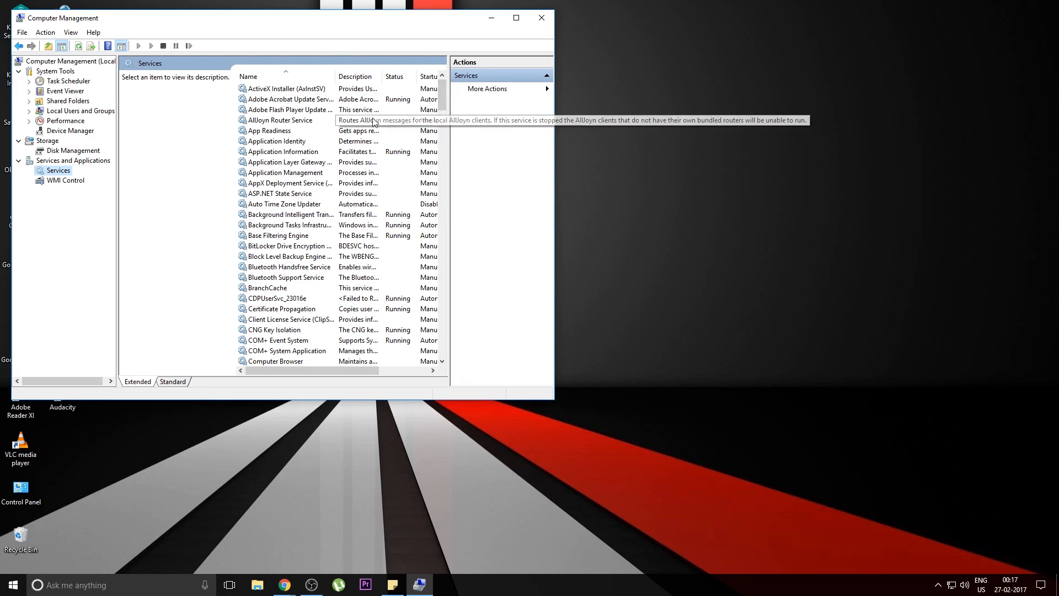
pyautogui.scroll(-3)
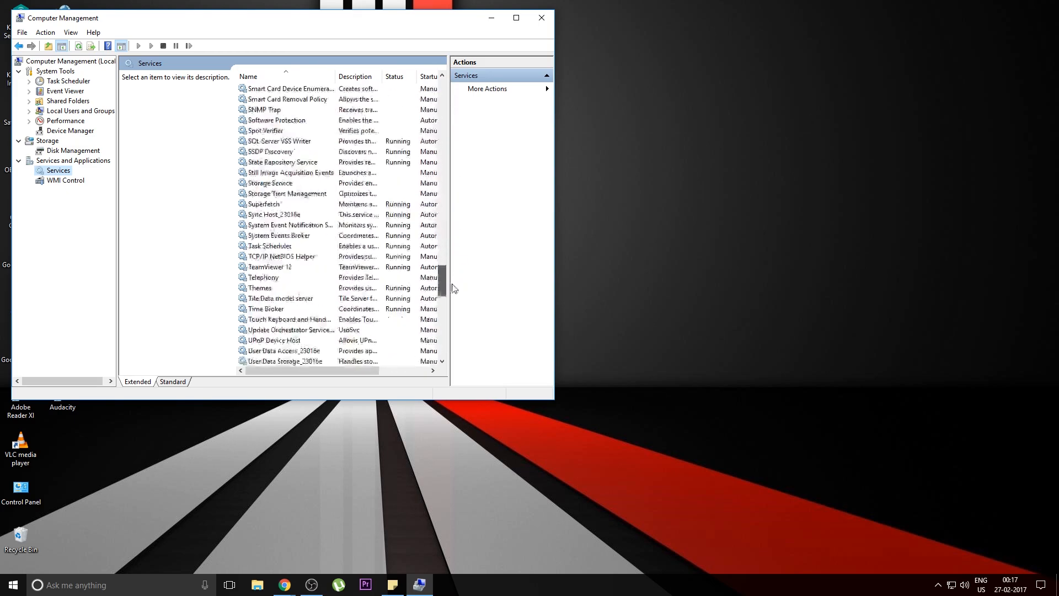
pyautogui.scroll(-3)
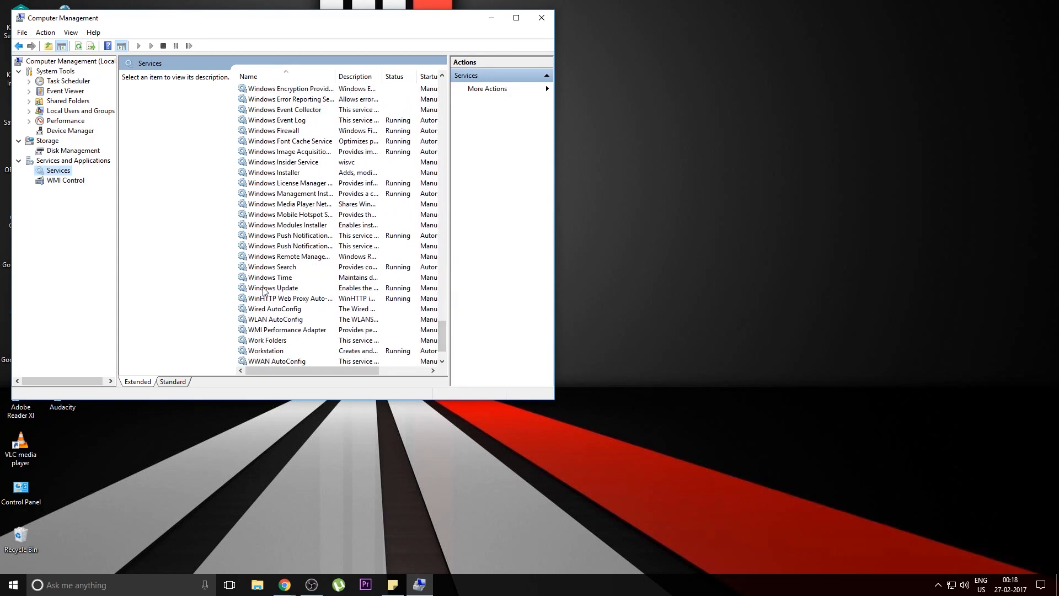
# Stop Windows Update from its Properties dialog and dismiss the Service Control progress window.
pyautogui.click(273, 287)
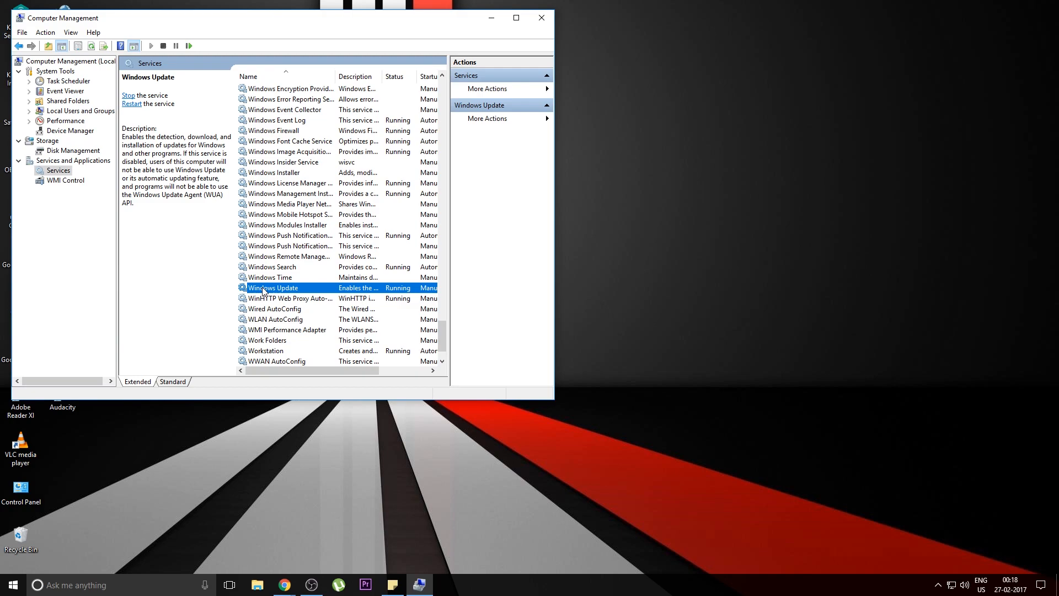
pyautogui.doubleClick(273, 287)
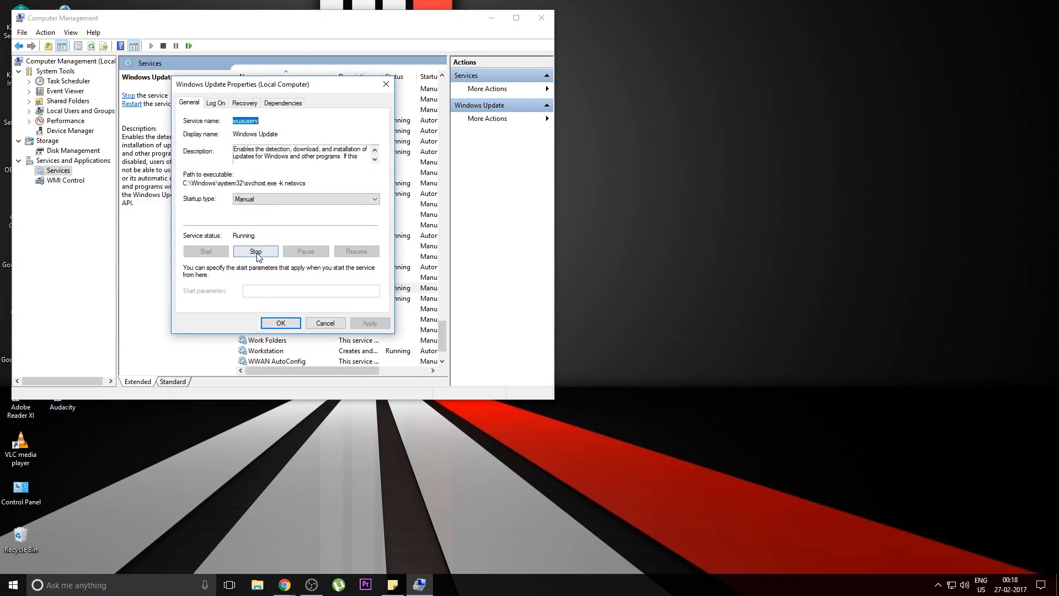
pyautogui.click(255, 252)
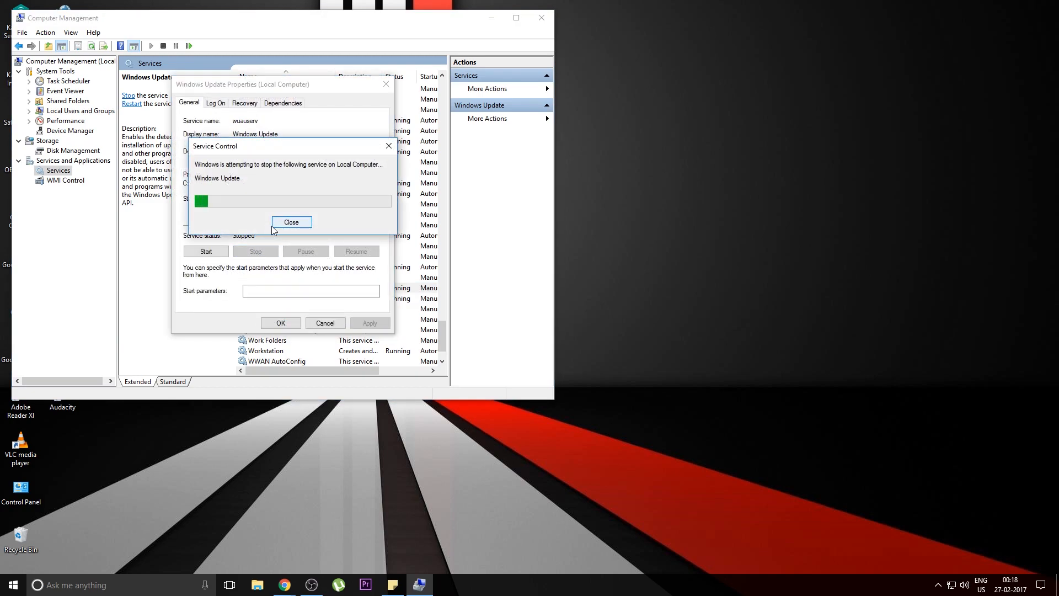
pyautogui.click(292, 222)
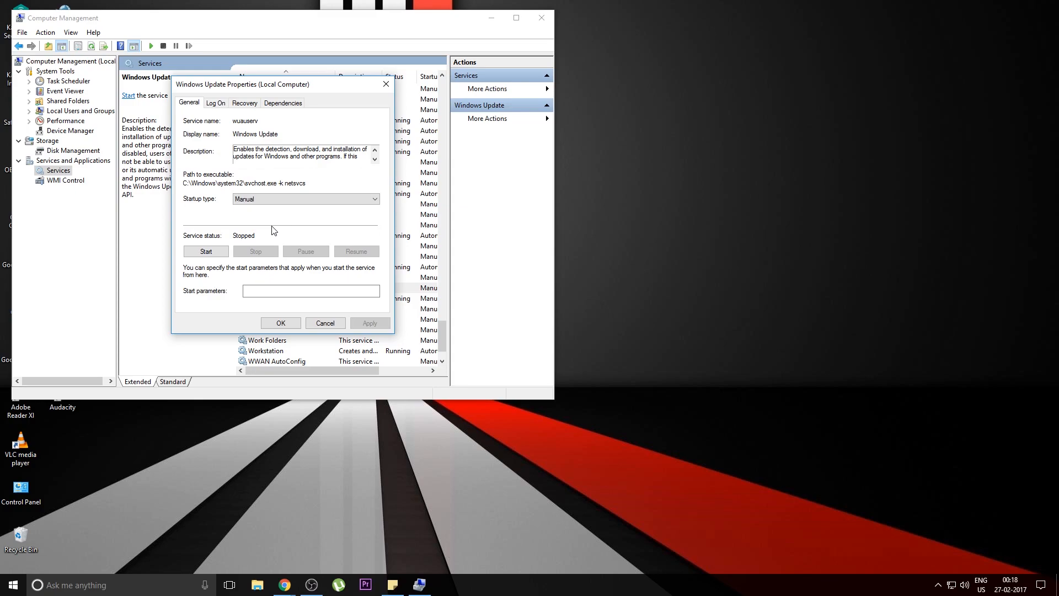